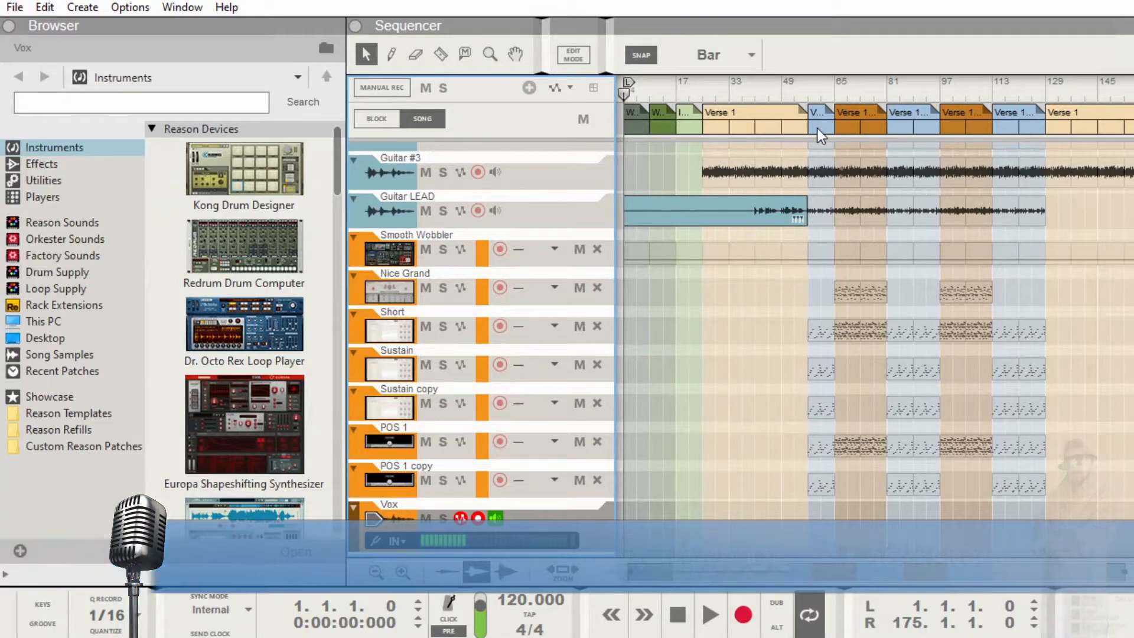
Open the Verse 1 Alt block by itself in Block view
{"action": "left_click", "coordinate": [376, 118]}
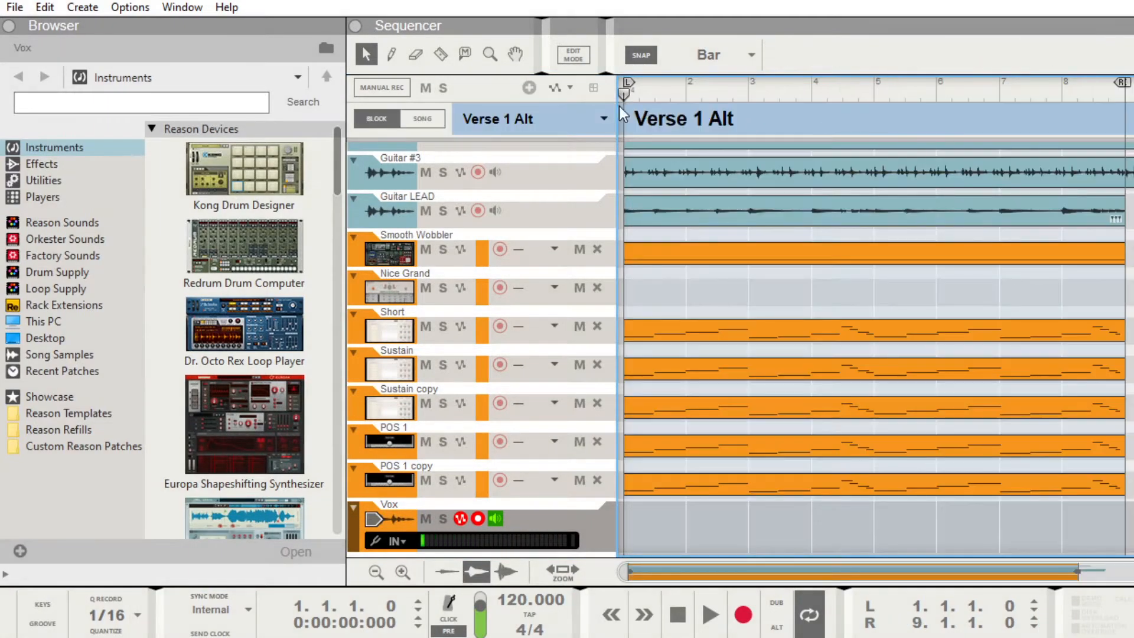
{"action": "left_click", "coordinate": [421, 119]}
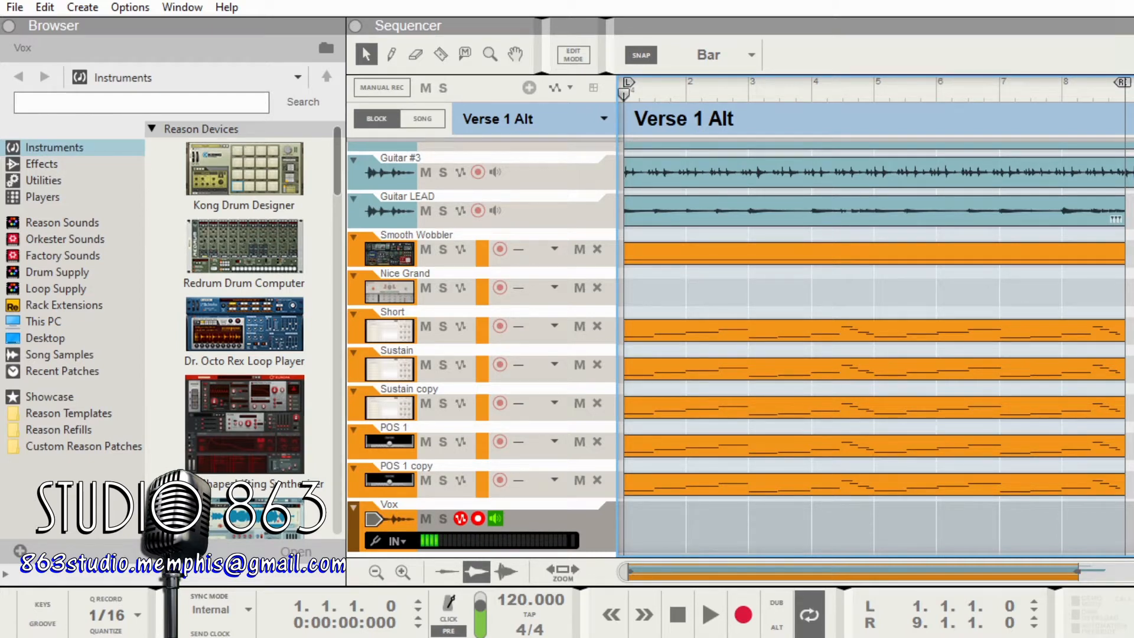
Scroll the track list while moving to the Verse 1 Alt 2 block with Nice Grand soloed
{"action": "scroll", "scroll_direction": "up", "scroll_amount": 3}
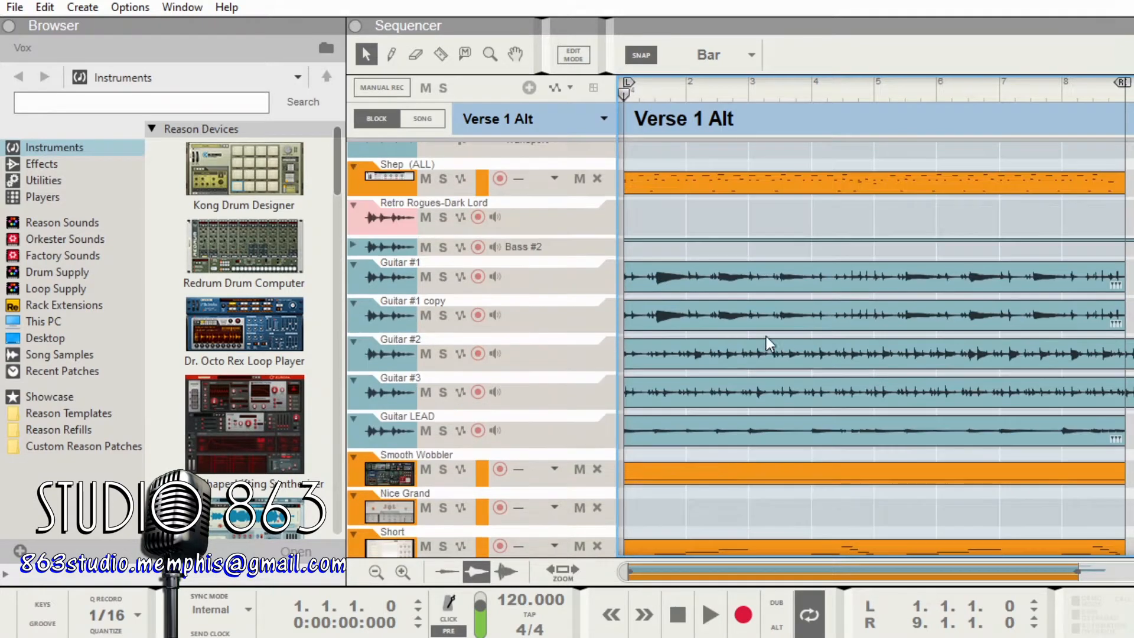
{"action": "mouse_move", "coordinate": [818, 378]}
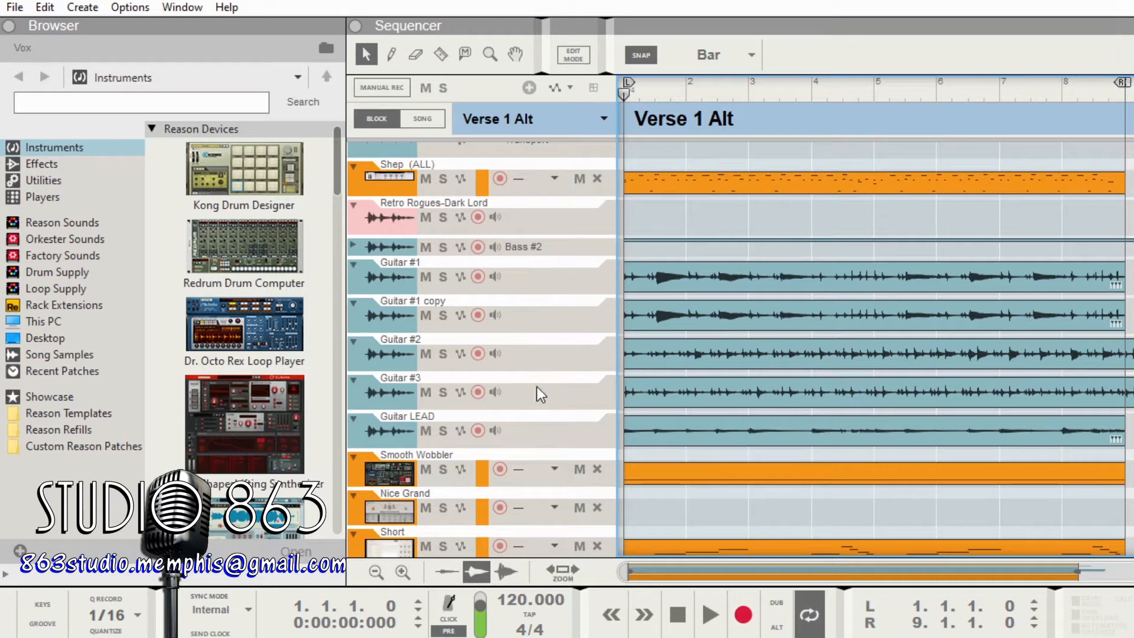
{"action": "mouse_move", "coordinate": [574, 331]}
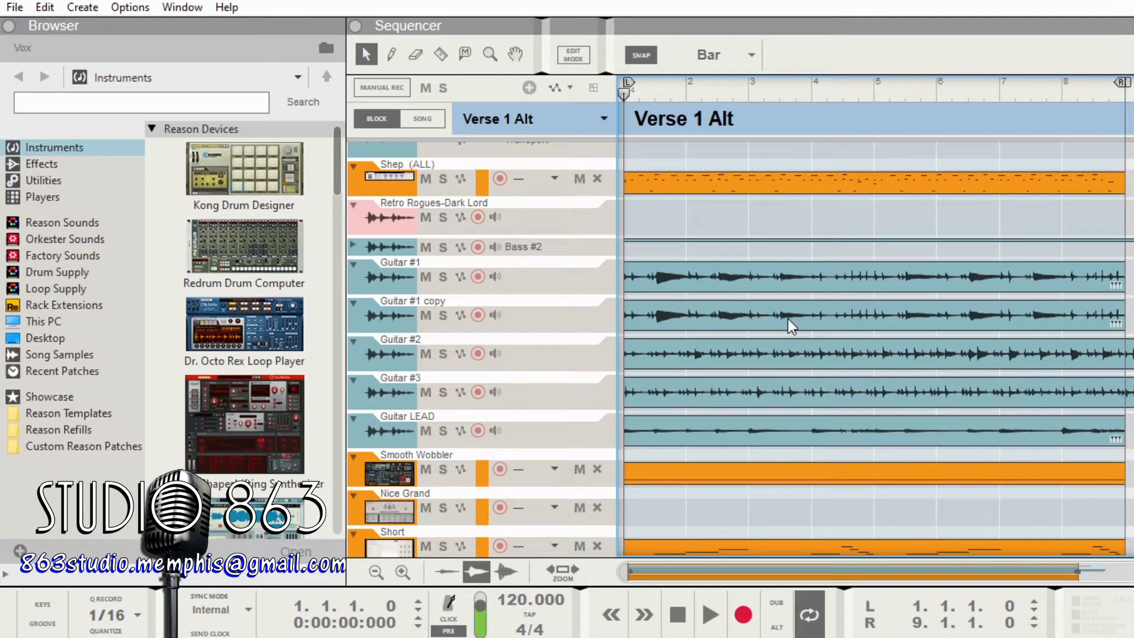
{"action": "scroll", "scroll_direction": "down", "scroll_amount": 3}
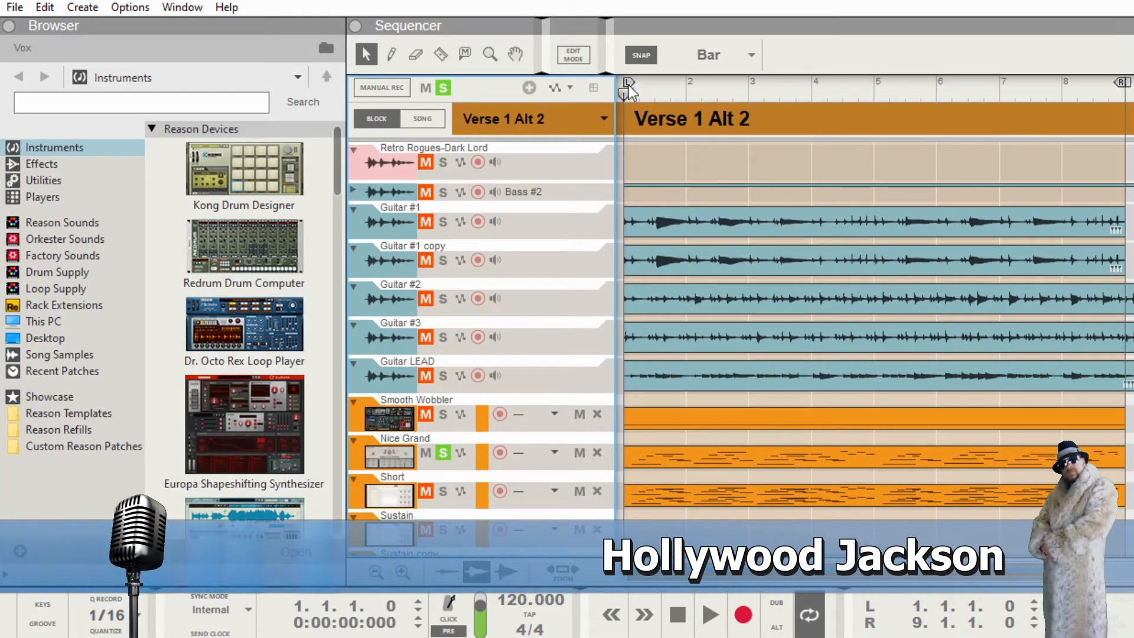
Play and stop the soloed Nice Grand part, then add Audio Track 1 beneath Nice Grand
{"action": "left_click", "coordinate": [709, 615]}
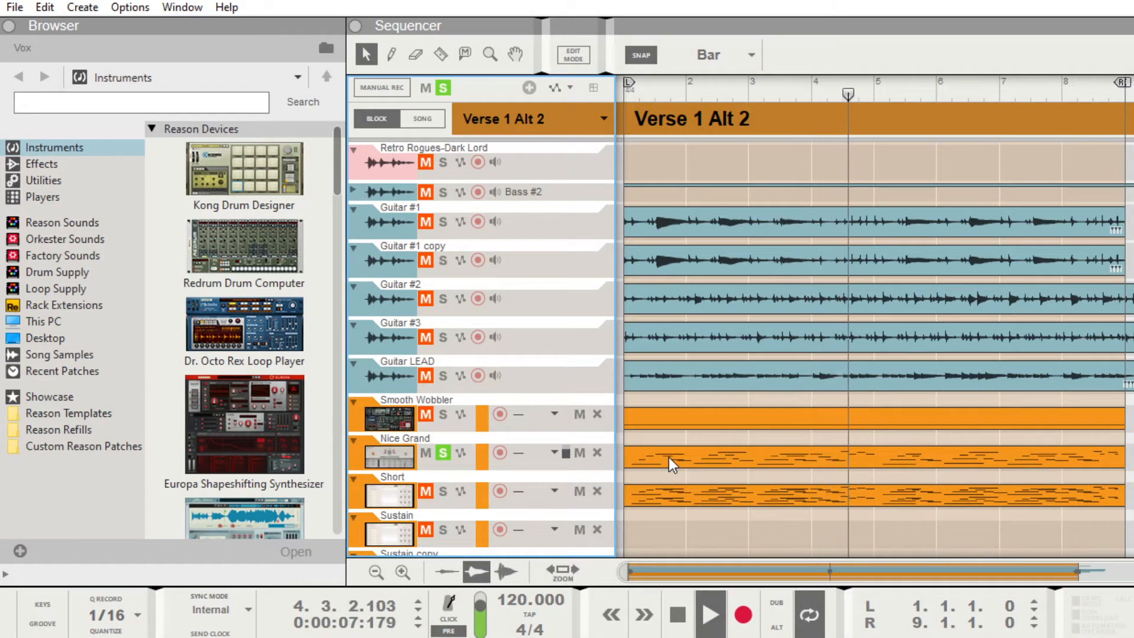
{"action": "left_click", "coordinate": [710, 615]}
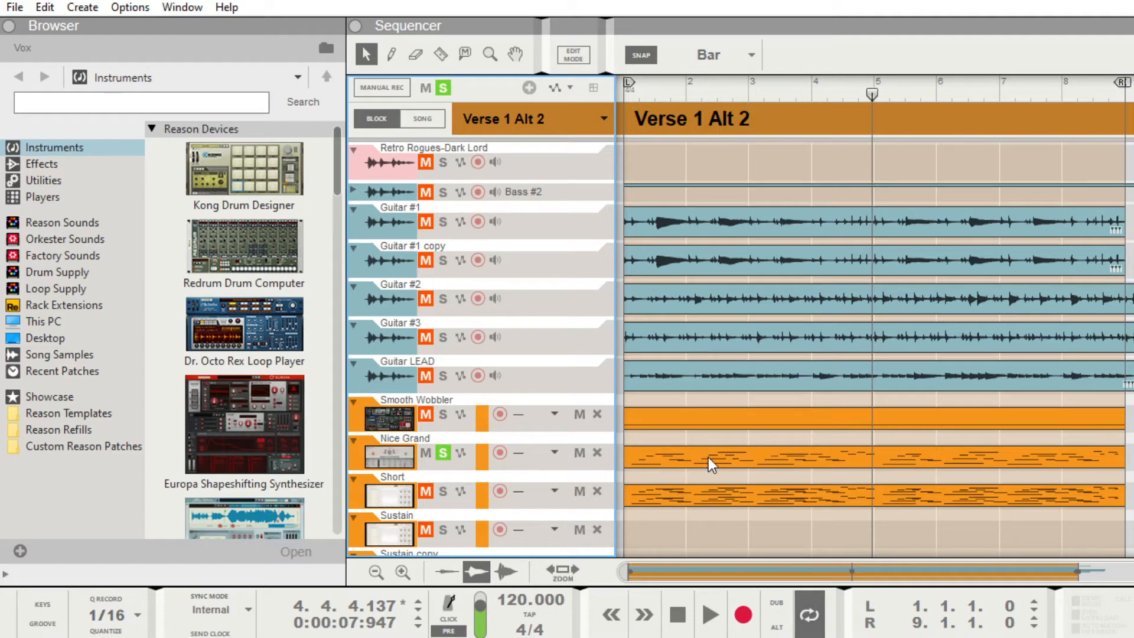
{"action": "mouse_move", "coordinate": [709, 464]}
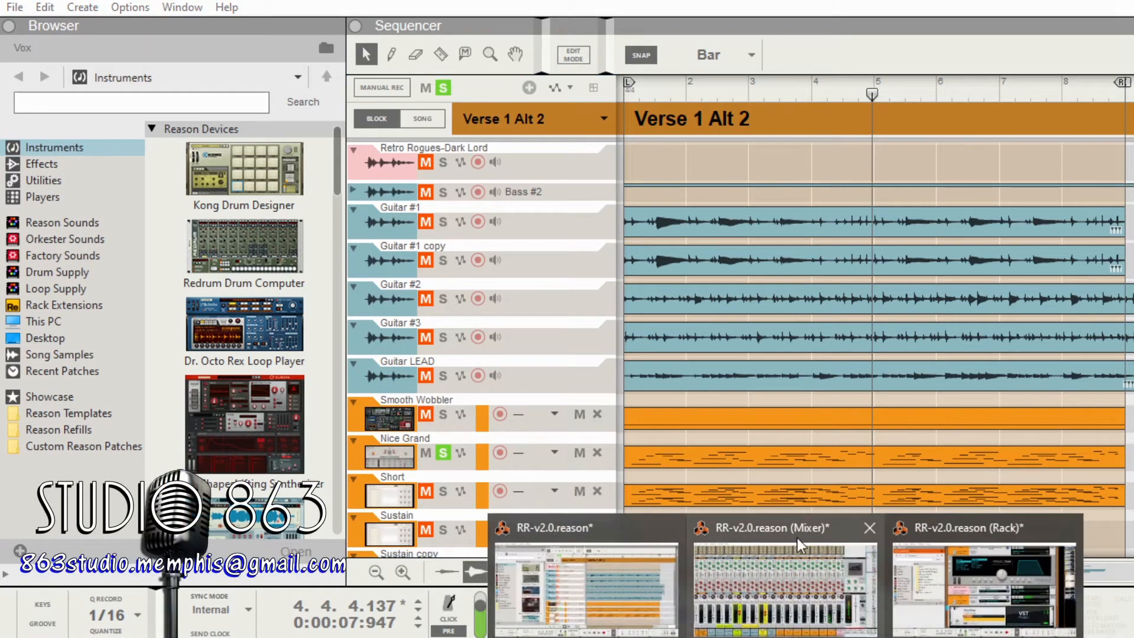
{"action": "left_click", "coordinate": [770, 579]}
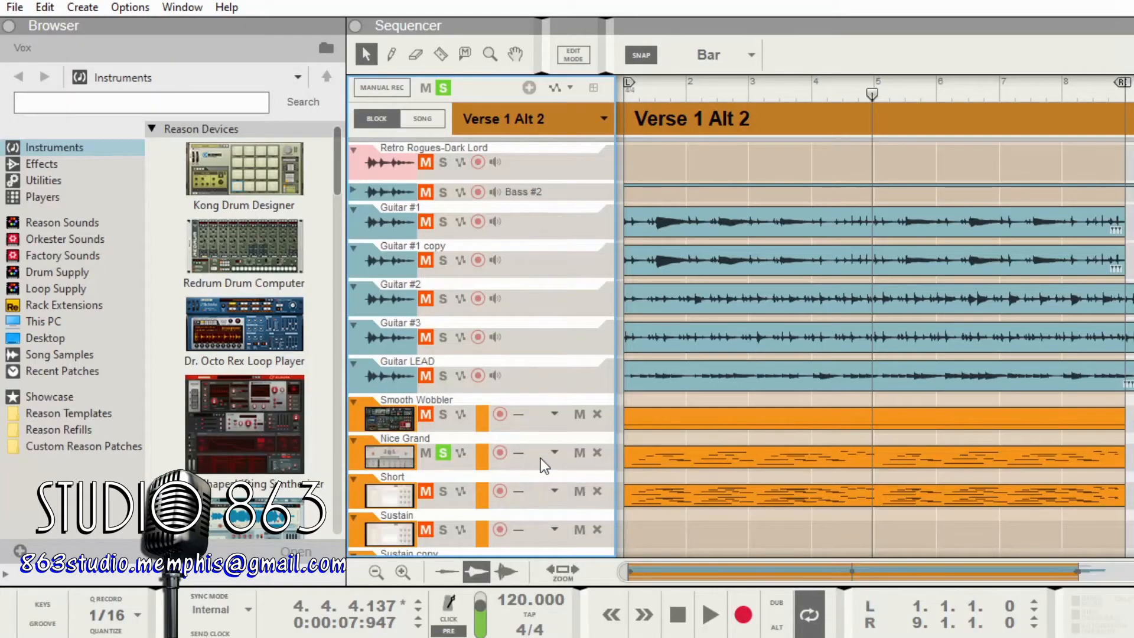
{"action": "mouse_move", "coordinate": [467, 470]}
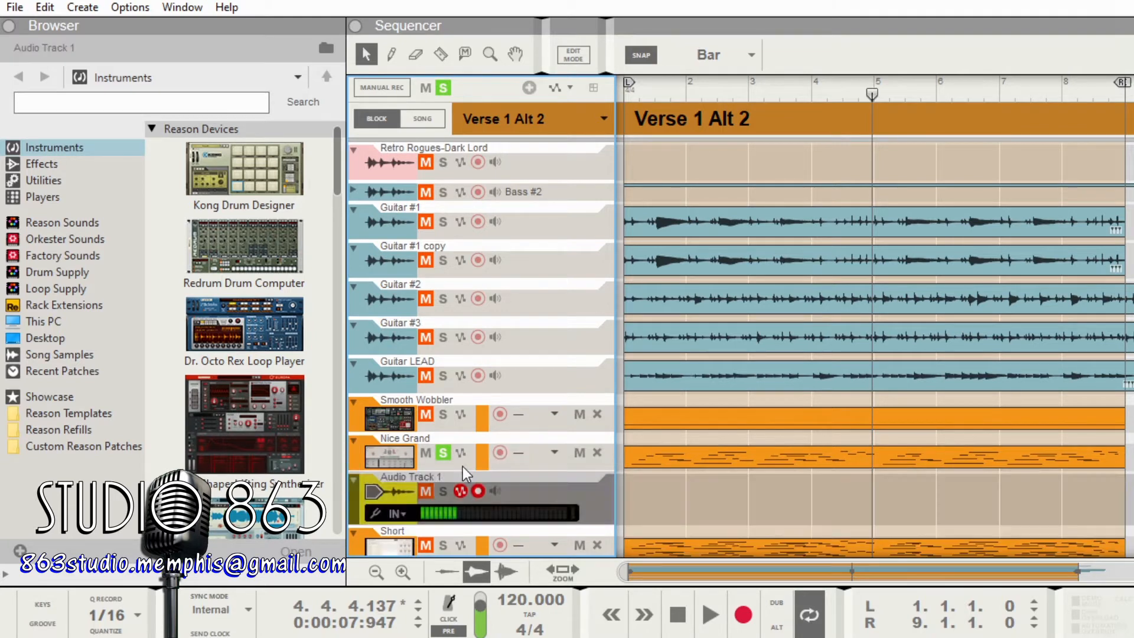
Rename Audio Track 1 to 'Grand'
{"action": "left_click", "coordinate": [412, 476]}
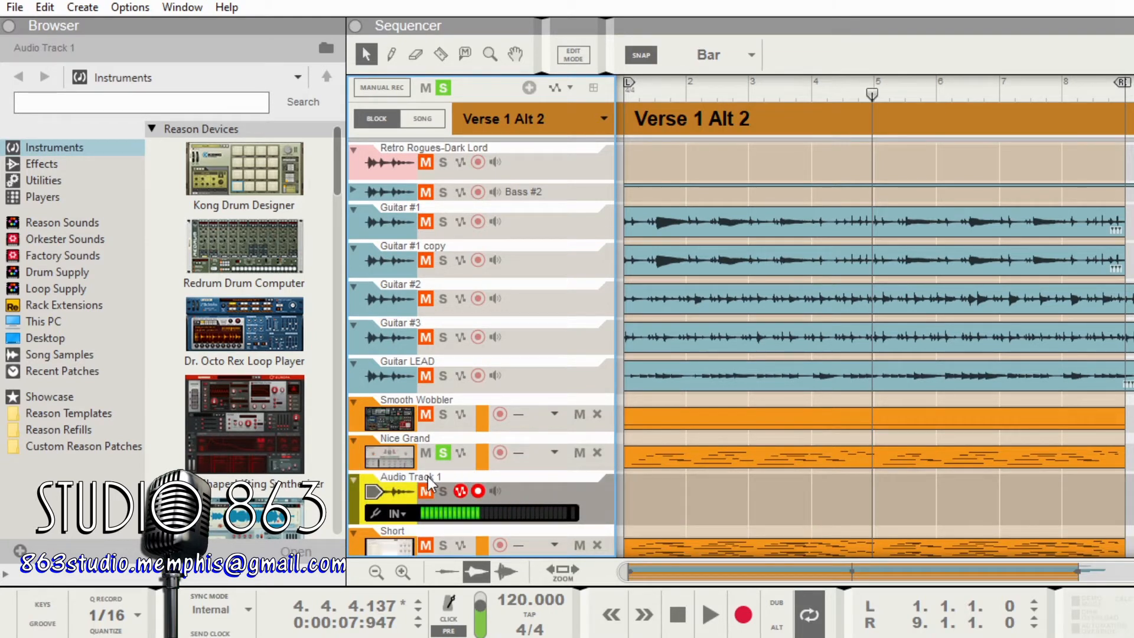
{"action": "double_click", "coordinate": [410, 476]}
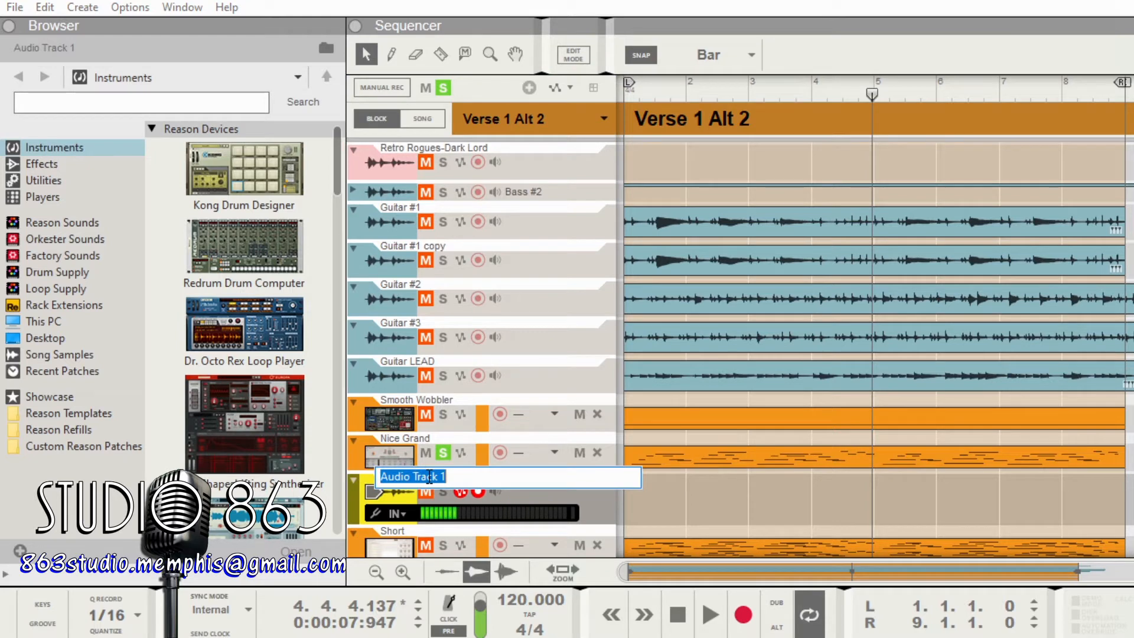
{"action": "type", "text": "Grand"}
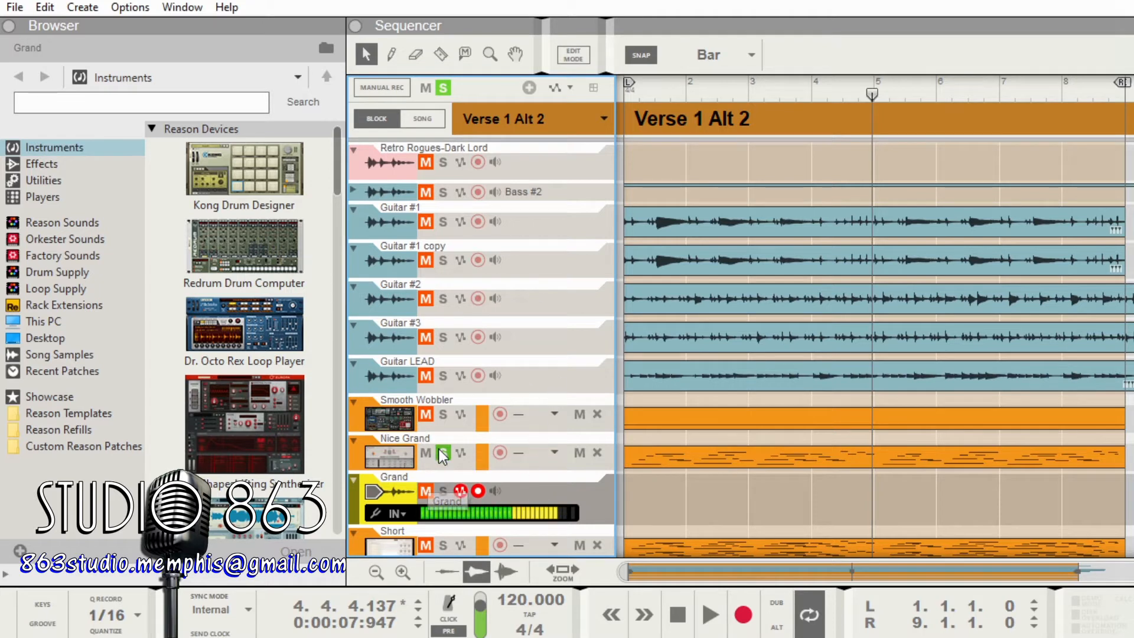
{"action": "left_click", "coordinate": [443, 452]}
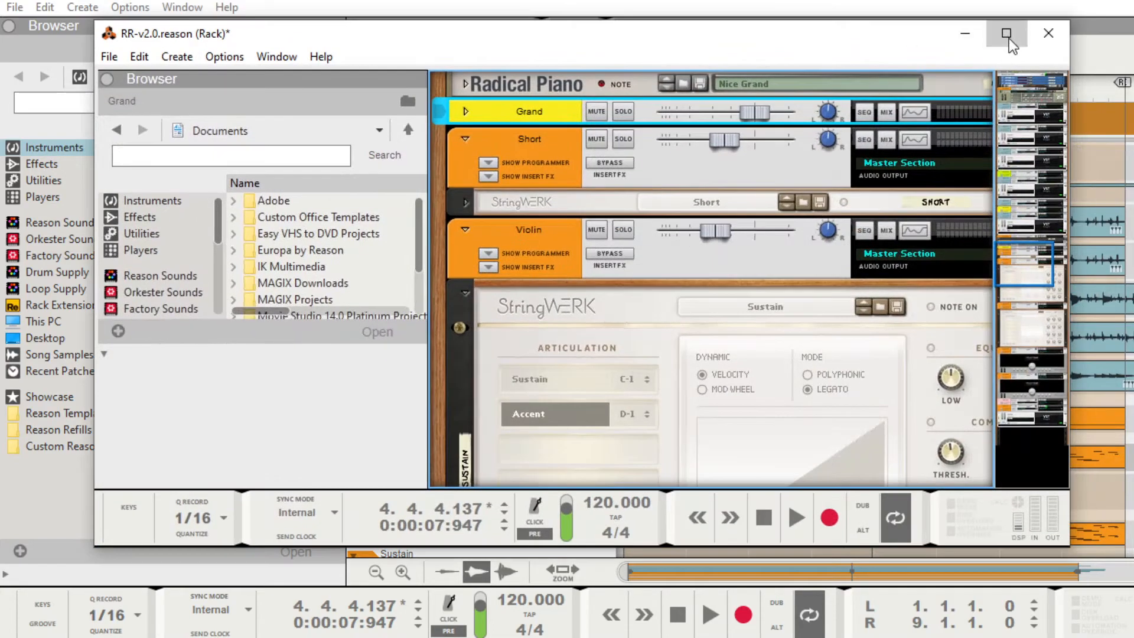
Maximize the rack and unfold the Nice Grand mix channel's settings
{"action": "left_click", "coordinate": [1006, 33]}
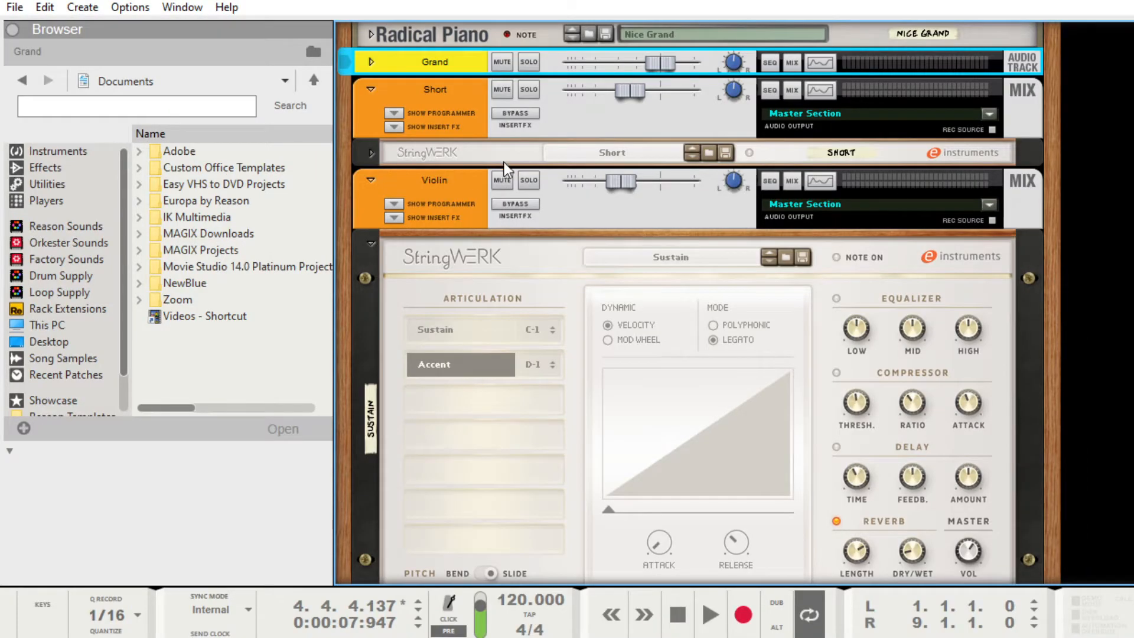
{"action": "scroll", "scroll_direction": "up", "scroll_amount": 3}
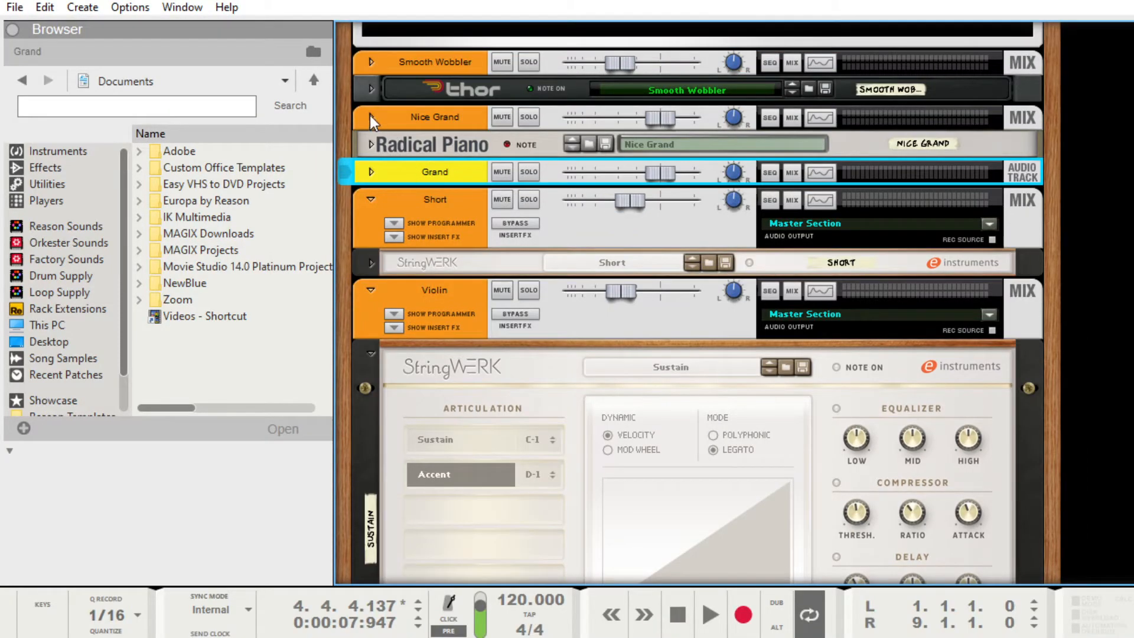
{"action": "left_click", "coordinate": [371, 117]}
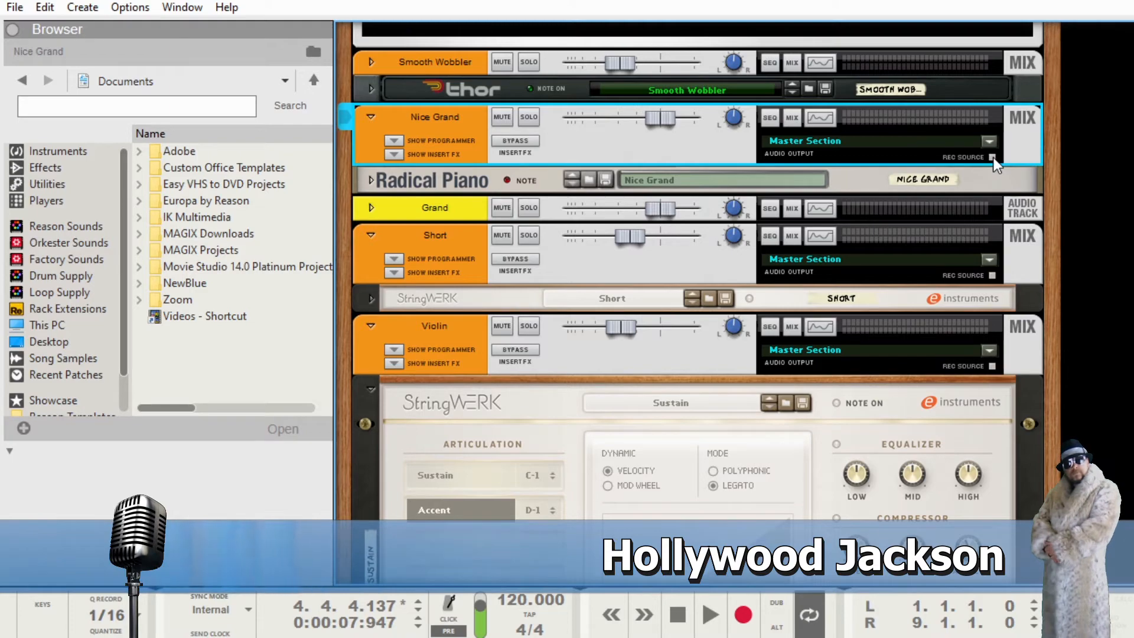
{"action": "mouse_move", "coordinate": [1008, 124]}
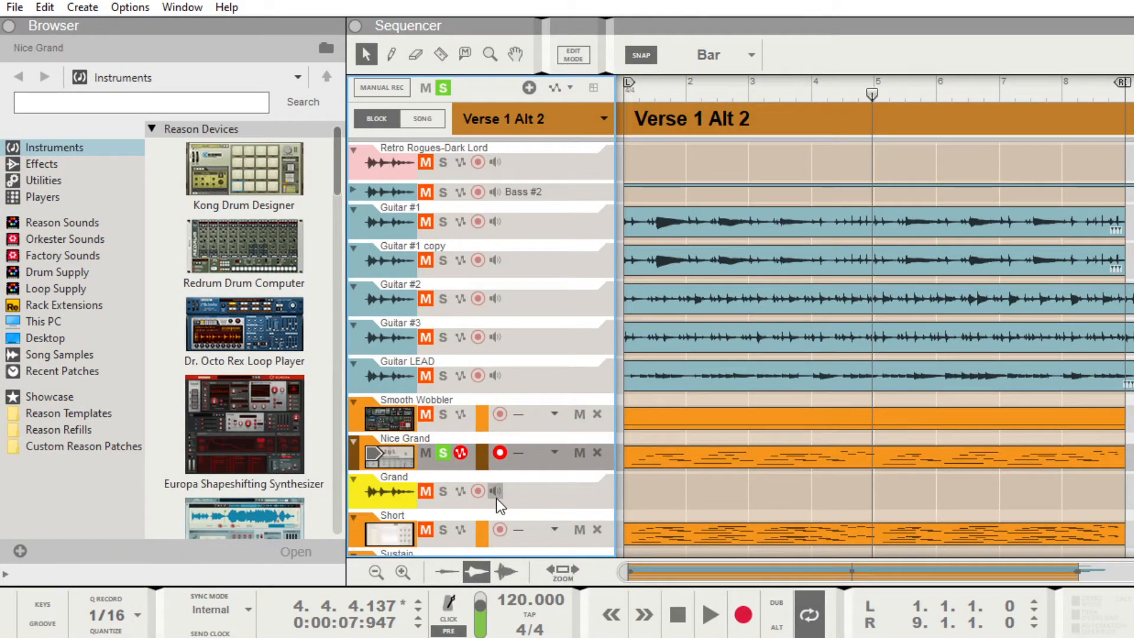
Arm the Grand track and route the stereo Nice Grand signal as its input
{"action": "left_click", "coordinate": [479, 491]}
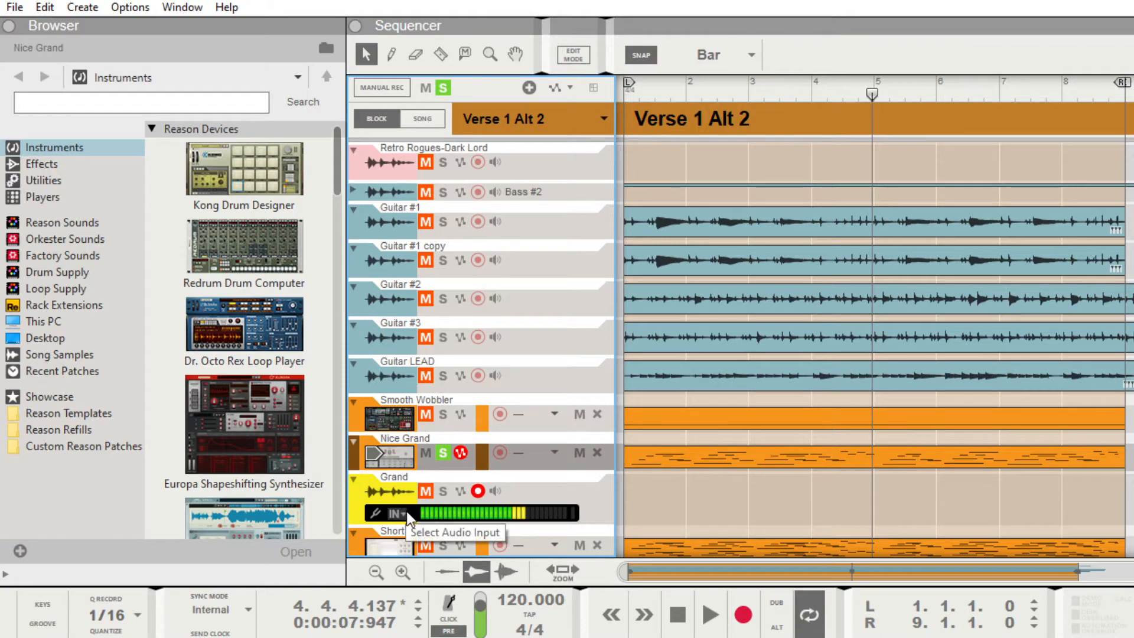
{"action": "left_click", "coordinate": [396, 514]}
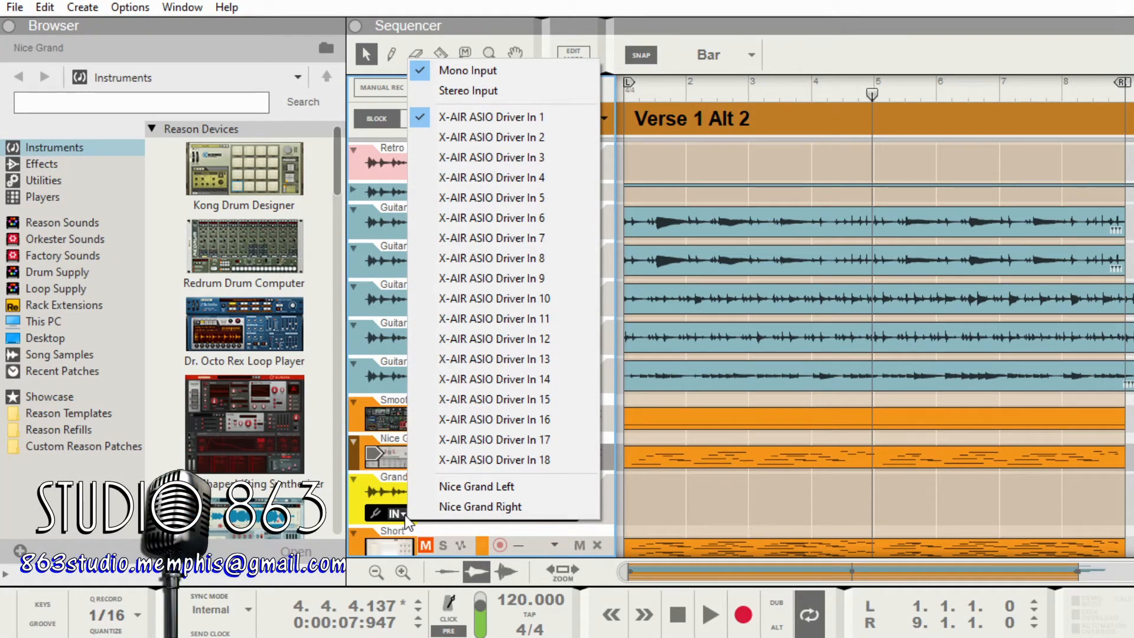
{"action": "mouse_move", "coordinate": [468, 91]}
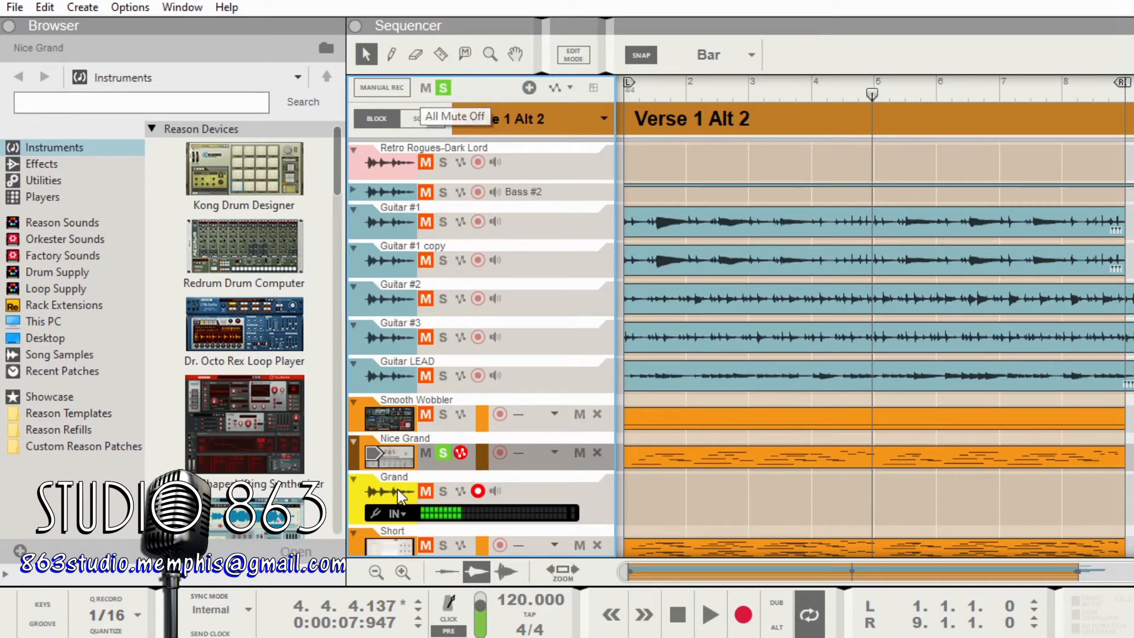
{"action": "left_click", "coordinate": [394, 511]}
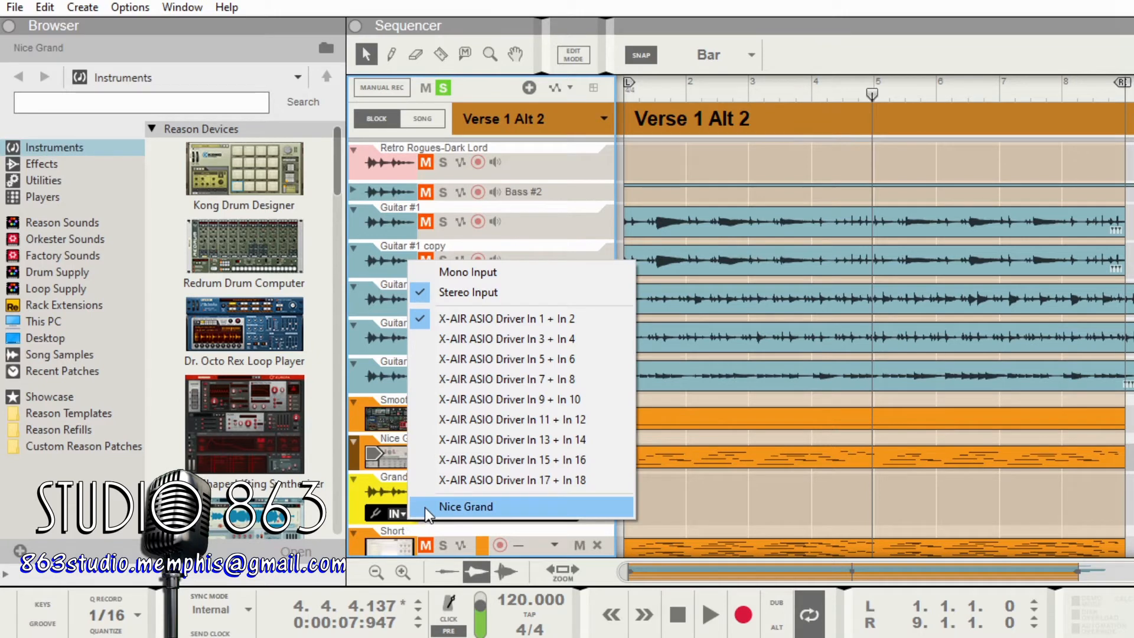
{"action": "left_click", "coordinate": [465, 506]}
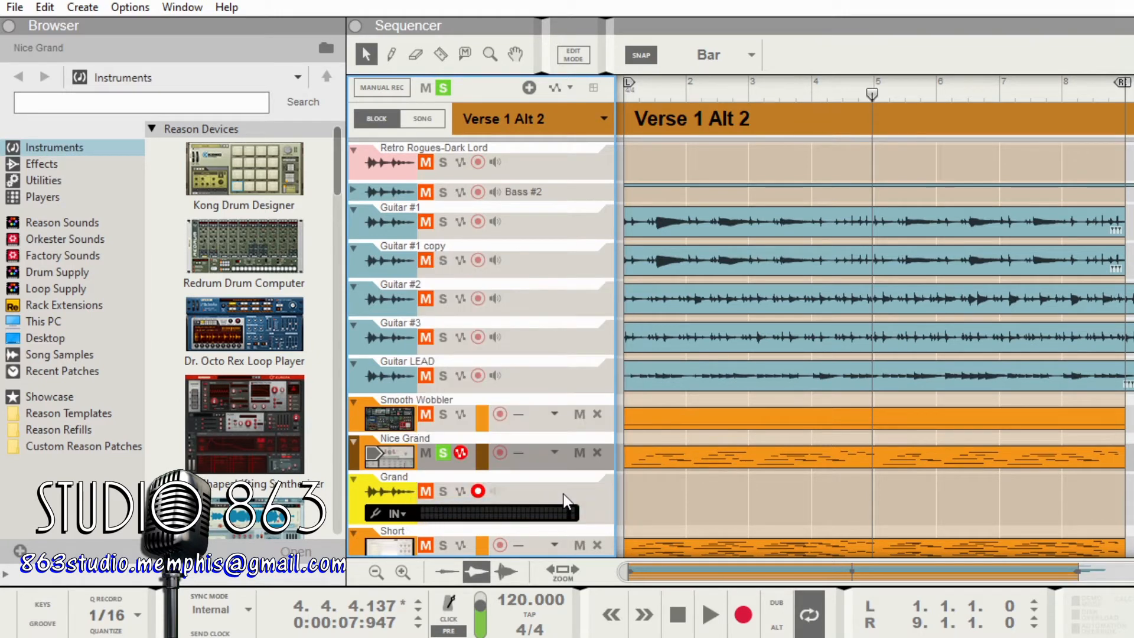
{"action": "mouse_move", "coordinate": [470, 518]}
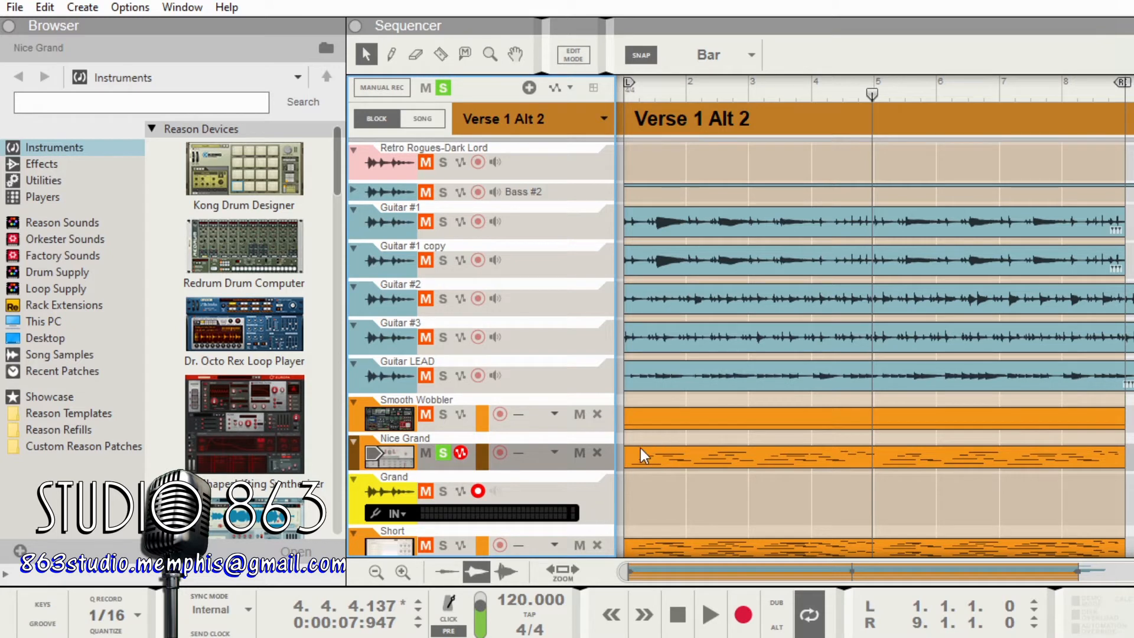
{"action": "left_click", "coordinate": [443, 453]}
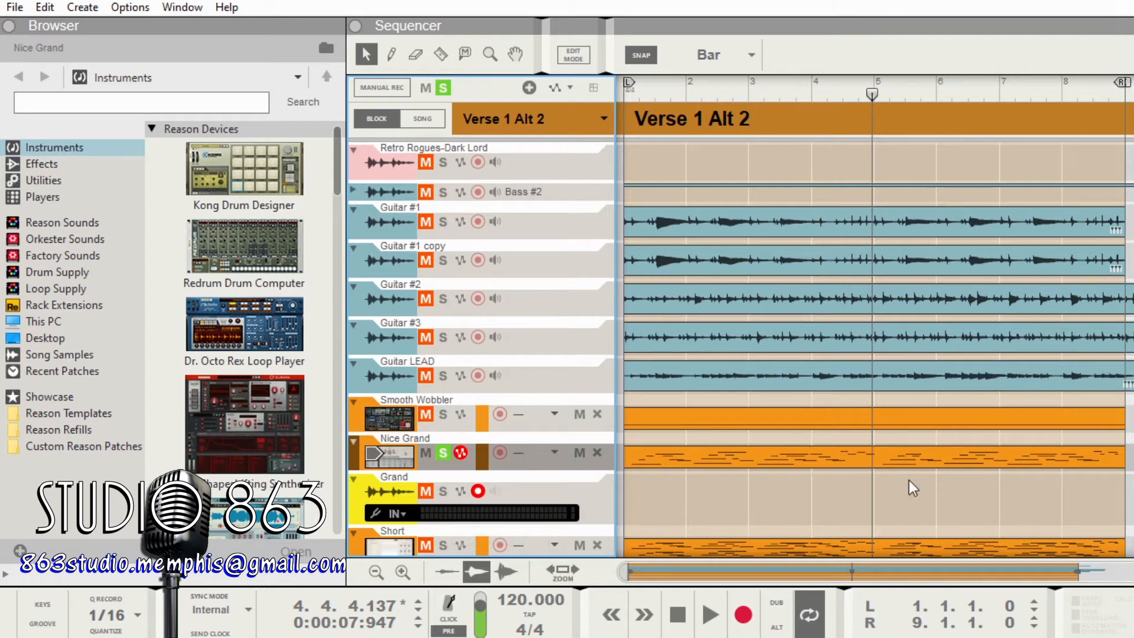
{"action": "mouse_move", "coordinate": [572, 344]}
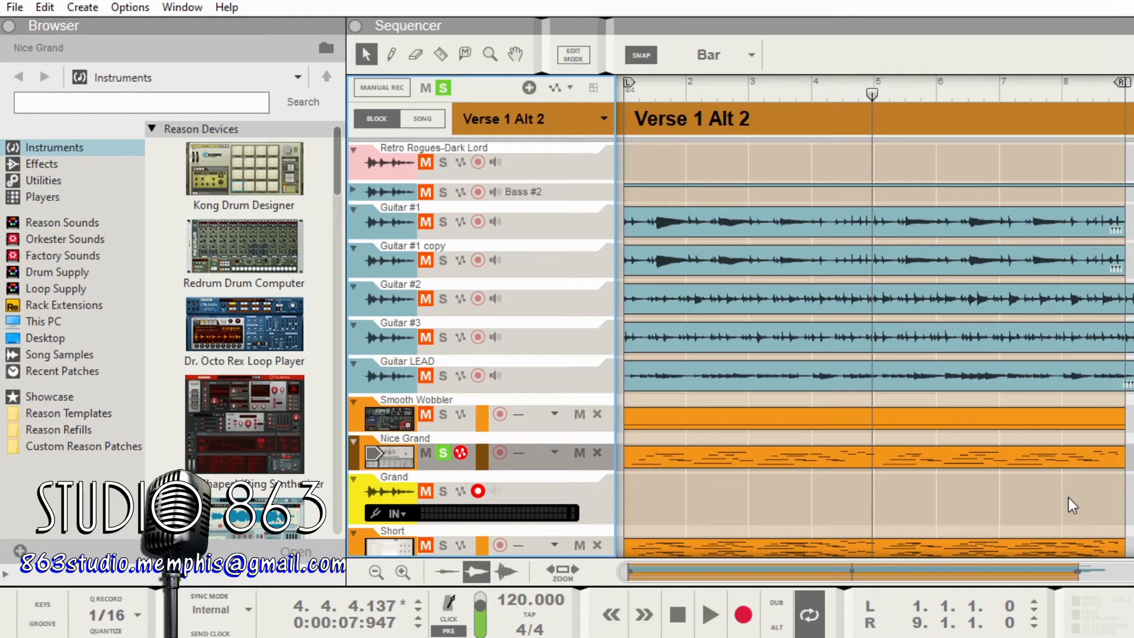
{"action": "mouse_move", "coordinate": [700, 331]}
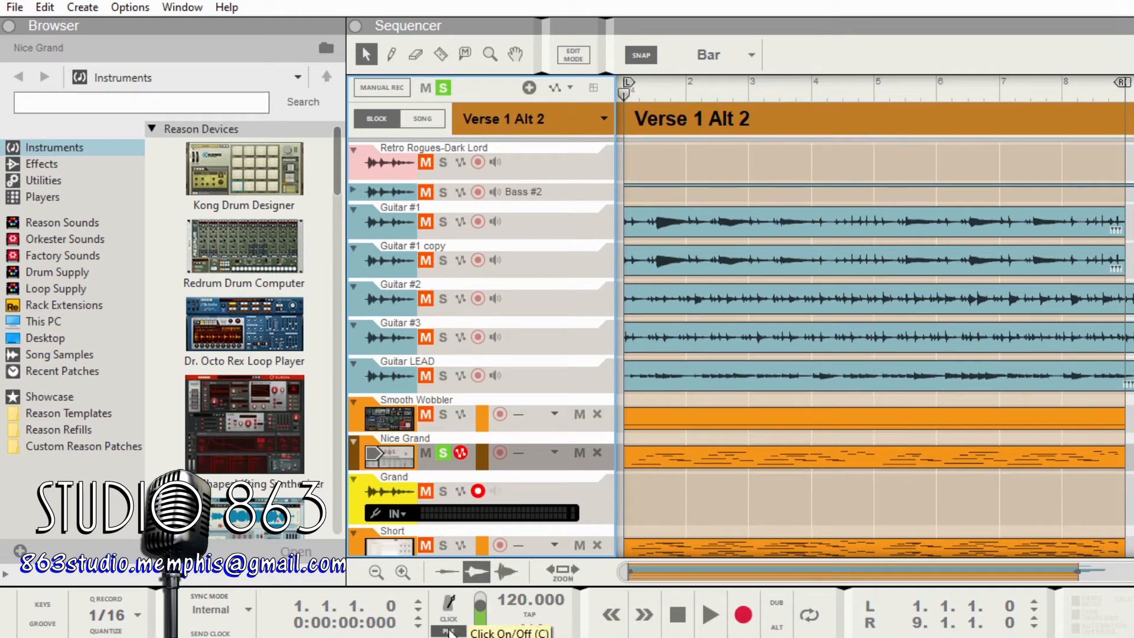
{"action": "mouse_move", "coordinate": [742, 615]}
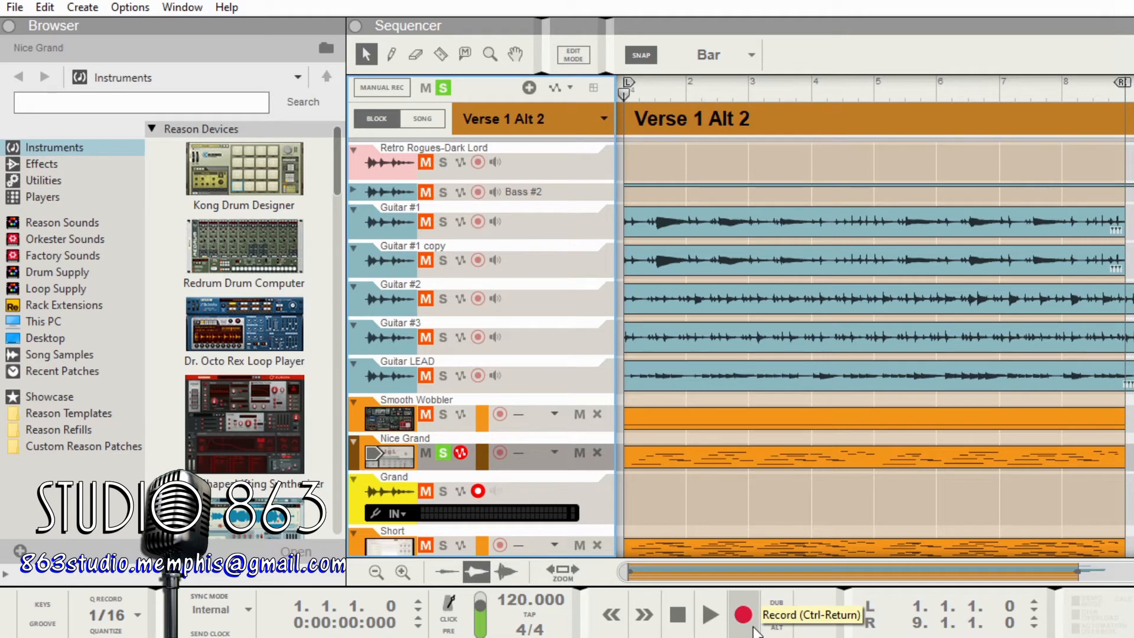
Record eight bars of Nice Grand onto the Grand track, then stop
{"action": "left_click", "coordinate": [709, 614]}
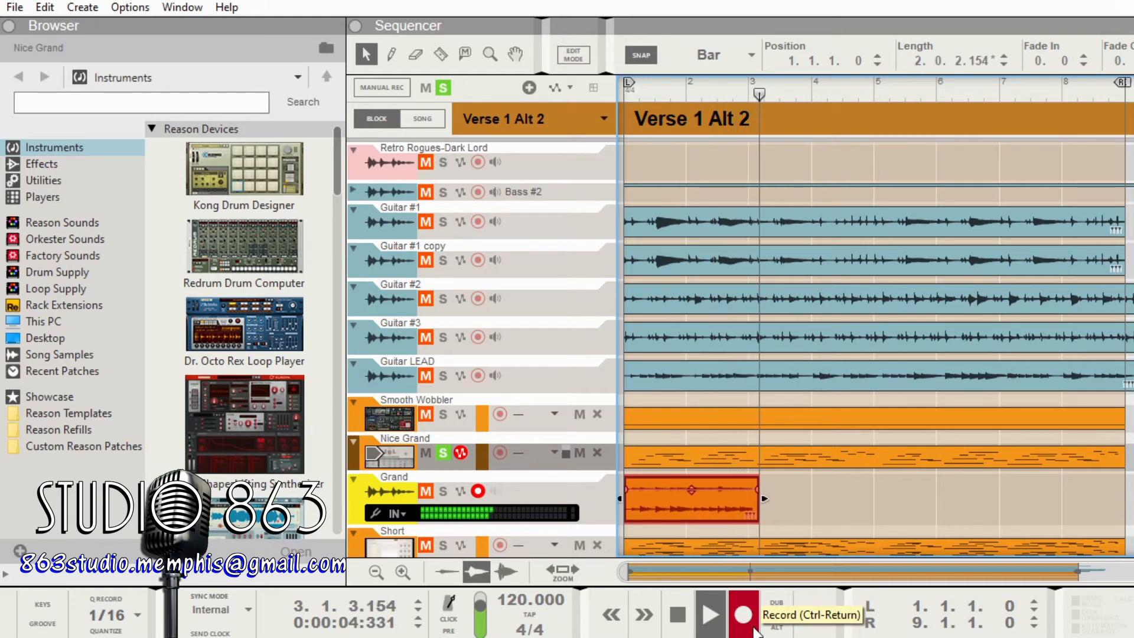
{"action": "left_click", "coordinate": [743, 614]}
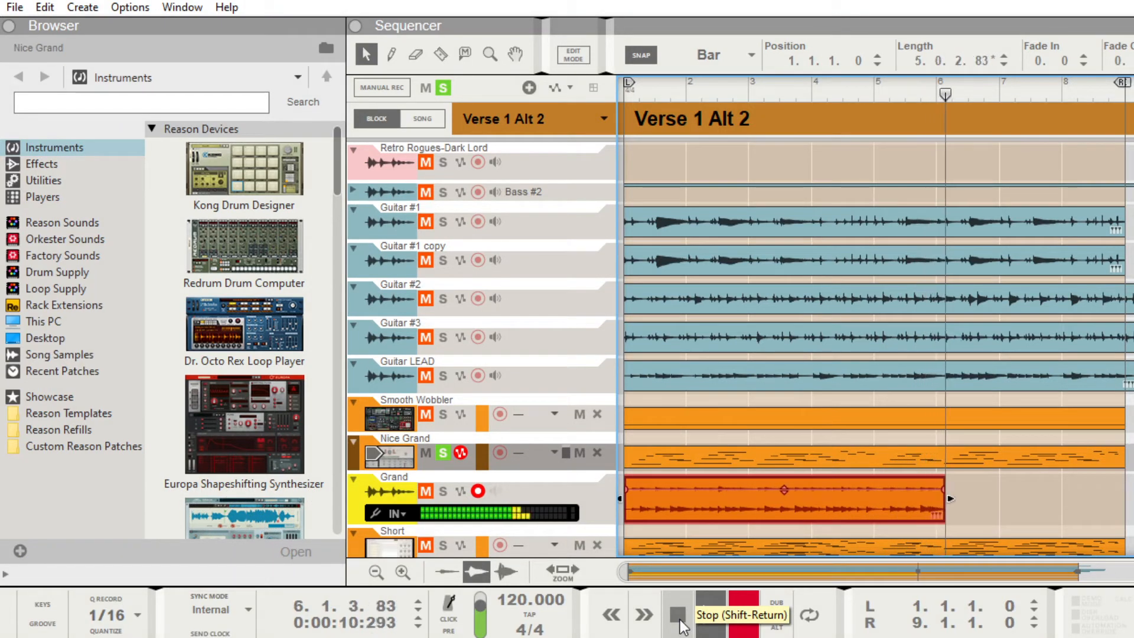
{"action": "left_click", "coordinate": [676, 614]}
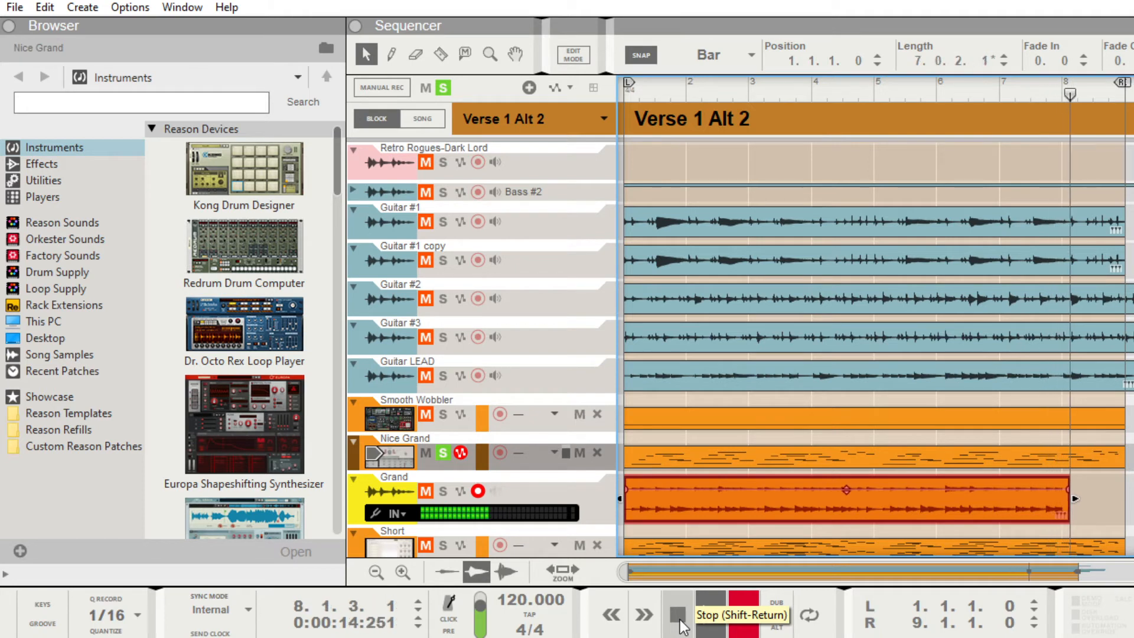
{"action": "left_click", "coordinate": [677, 614]}
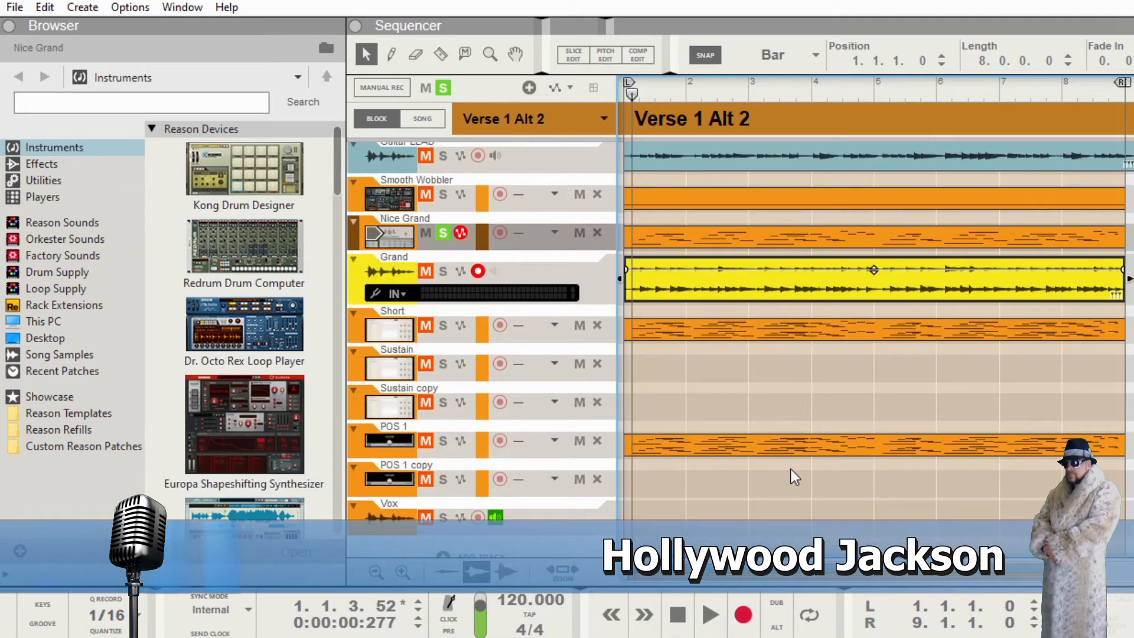
Scroll the tracks back up and switch the sequencer to Song view
{"action": "scroll", "scroll_direction": "up", "scroll_amount": 3}
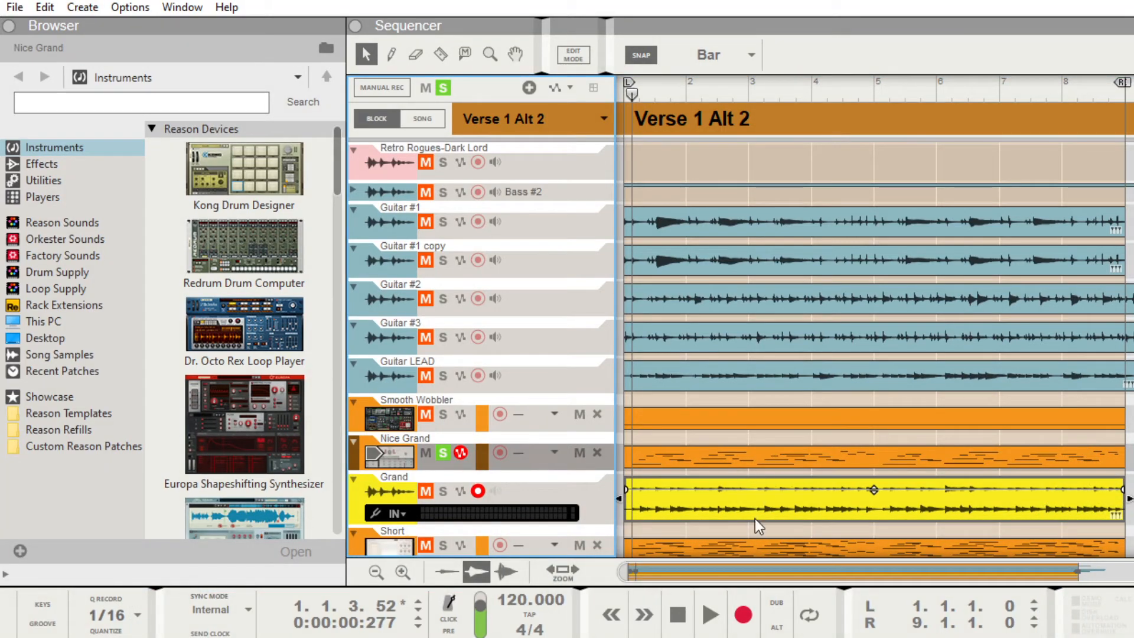
{"action": "mouse_move", "coordinate": [788, 507]}
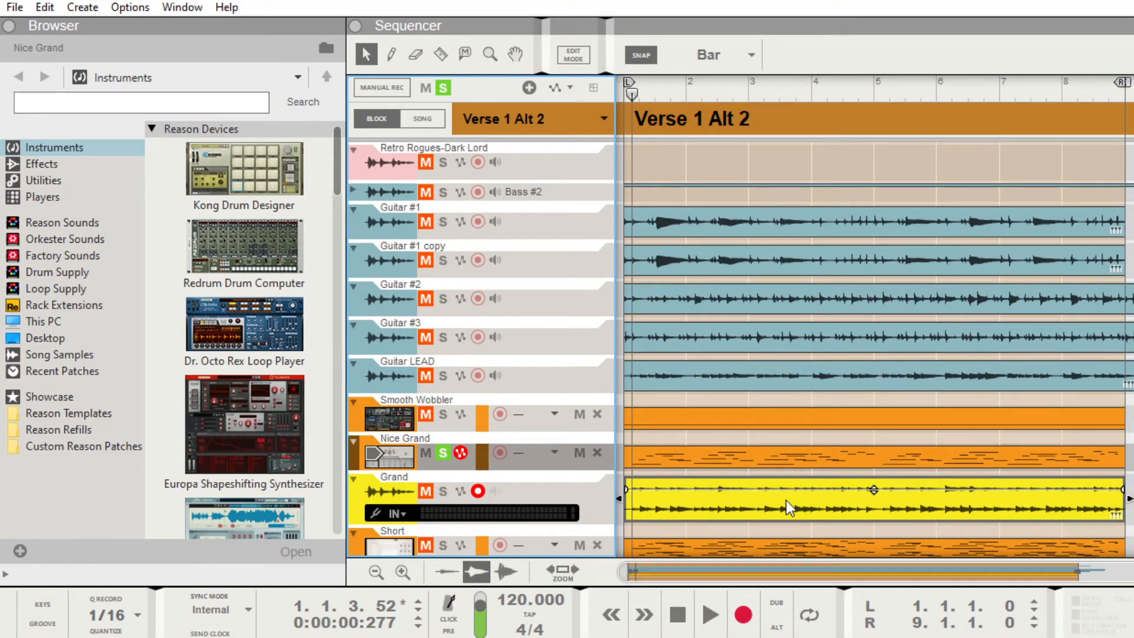
{"action": "mouse_move", "coordinate": [673, 473]}
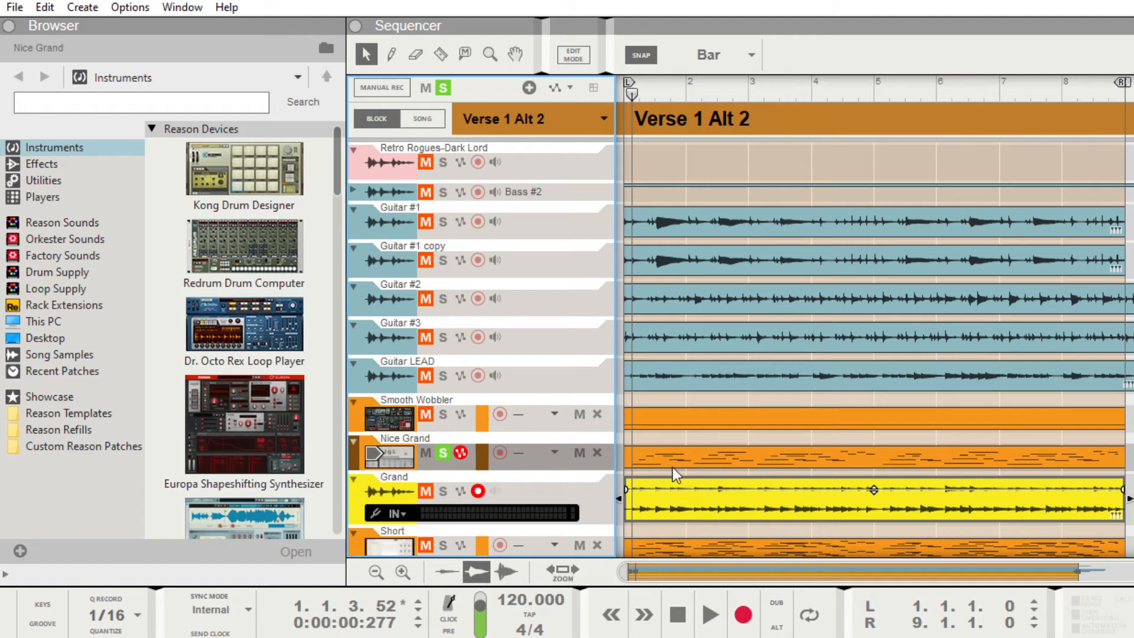
{"action": "left_click", "coordinate": [422, 119]}
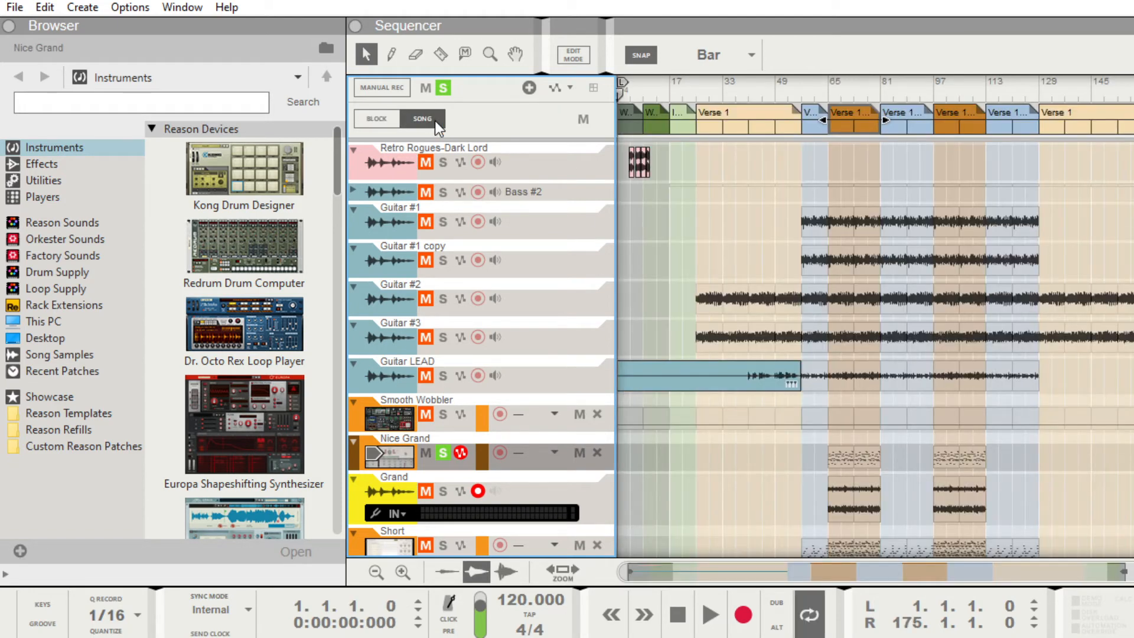
{"action": "mouse_move", "coordinate": [422, 118]}
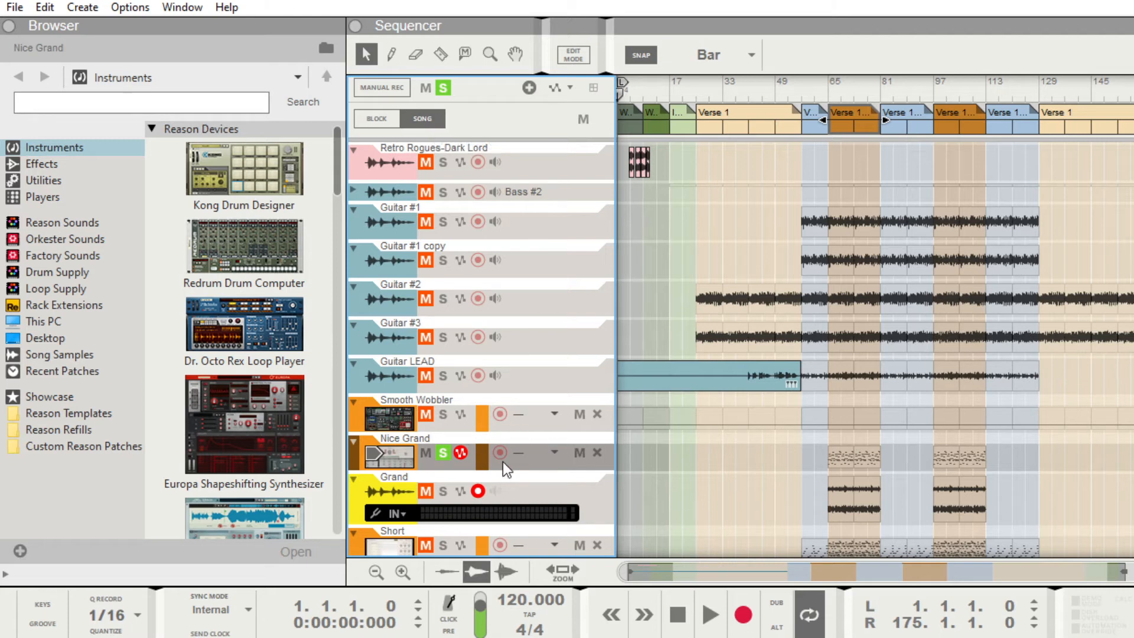
{"action": "mouse_move", "coordinate": [540, 401]}
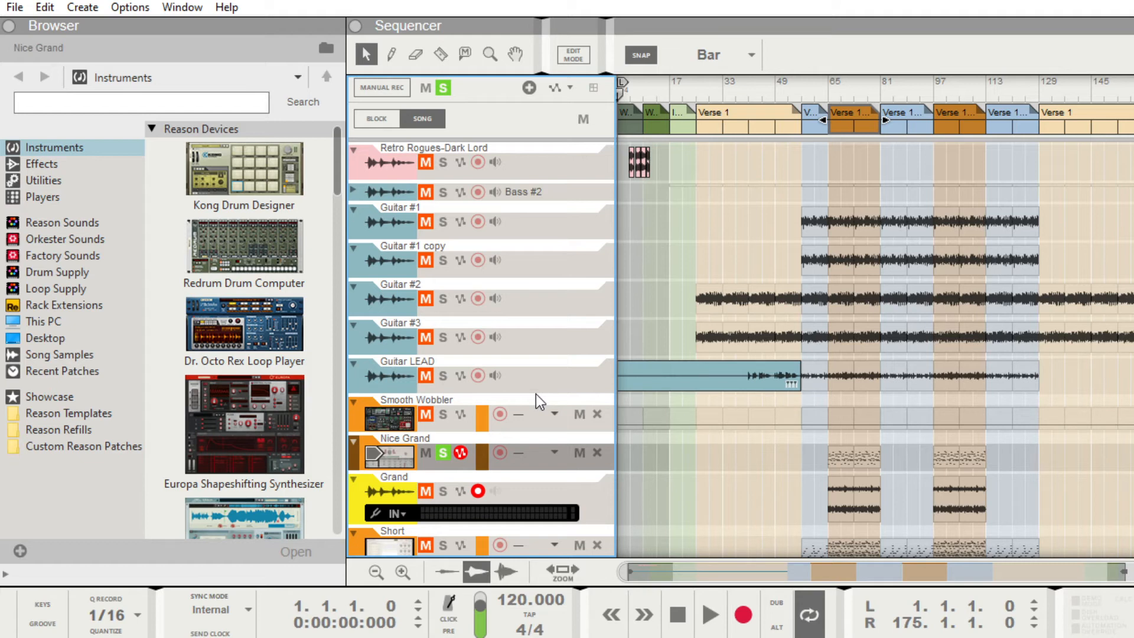
{"action": "mouse_move", "coordinate": [605, 374]}
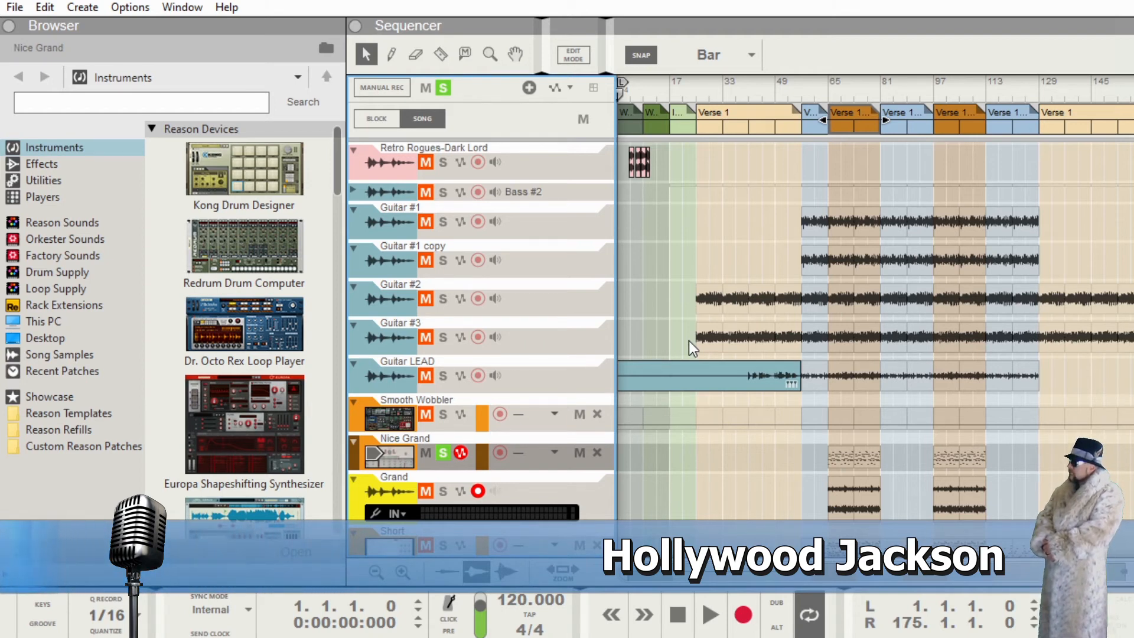
{"action": "left_click", "coordinate": [676, 615]}
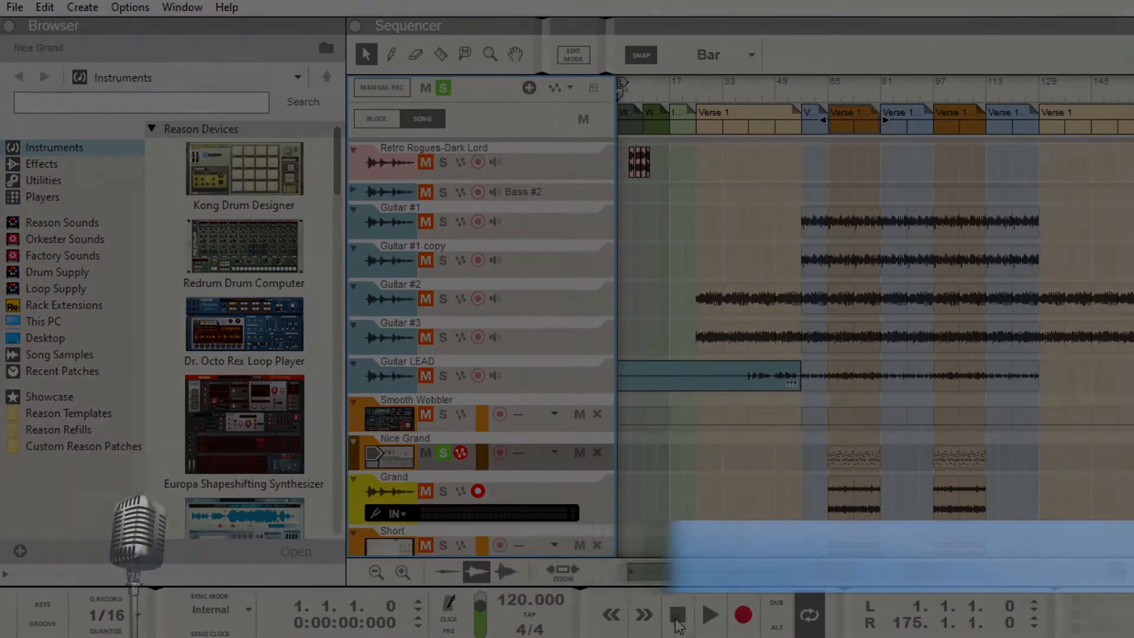